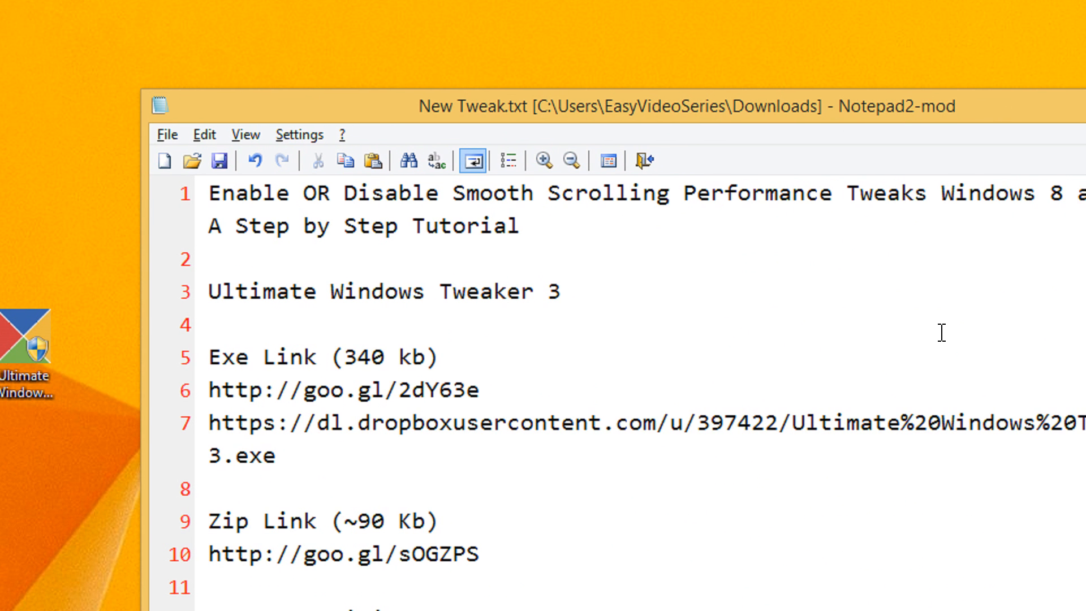
Step: Bring up the launch options for the Ultimate Windows Tweaker desktop shortcut
left_click(667, 192)
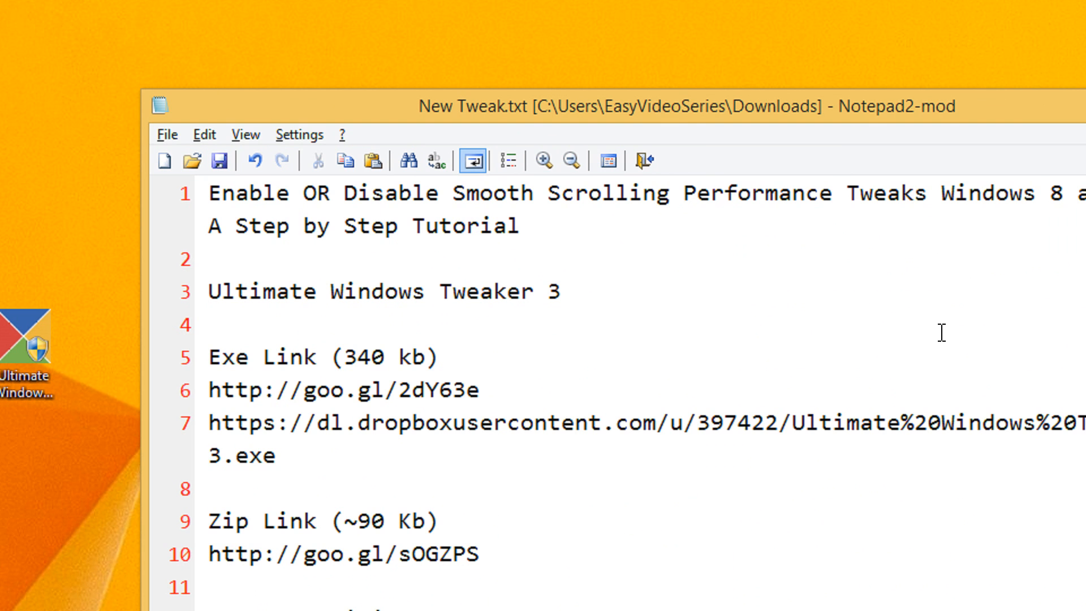
left_click(666, 192)
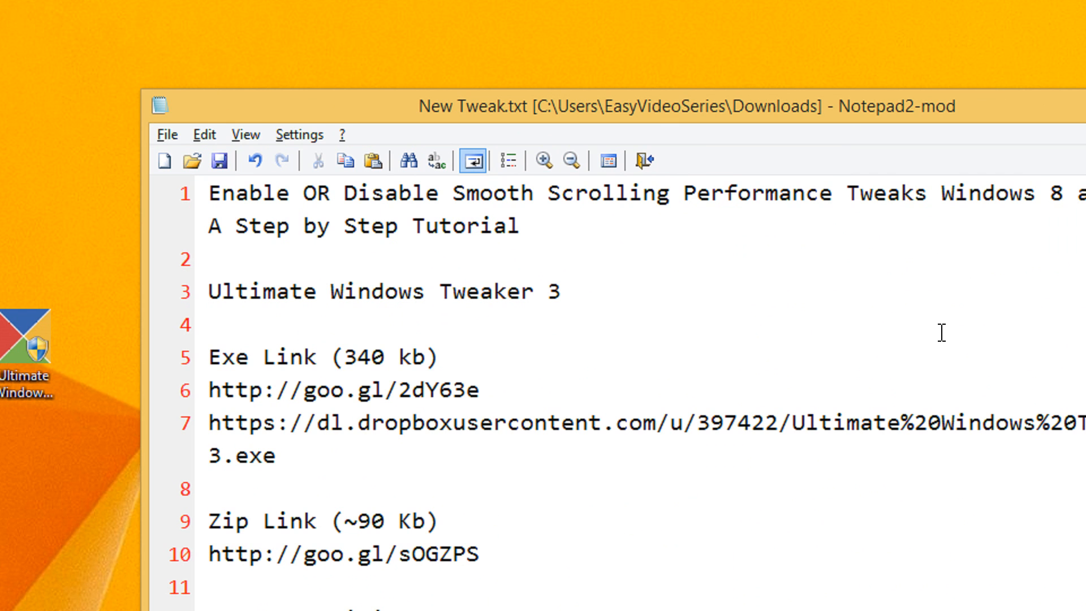
left_click(666, 192)
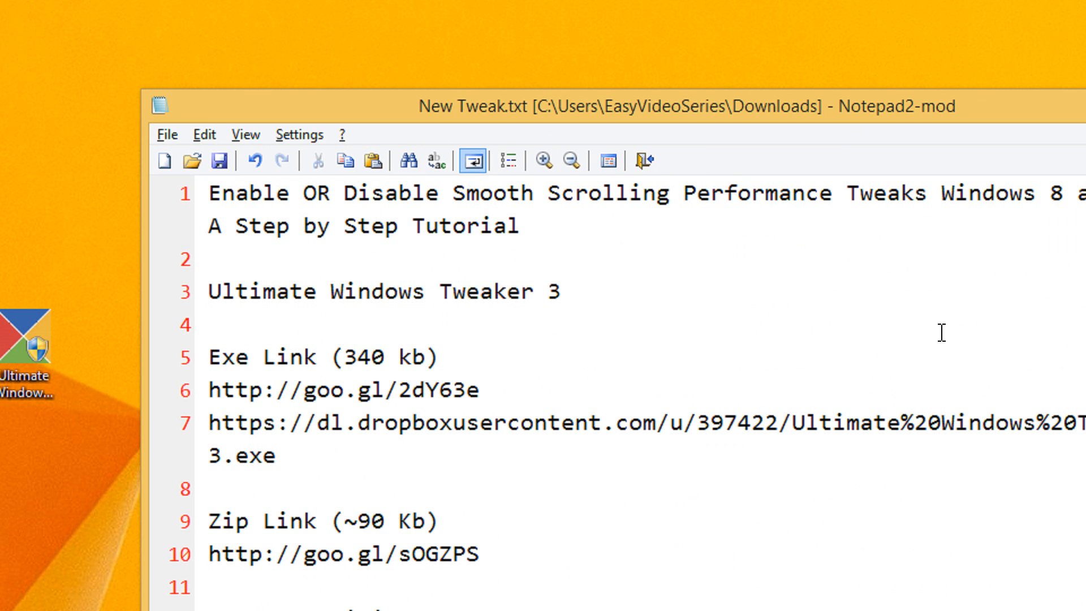
left_click(667, 193)
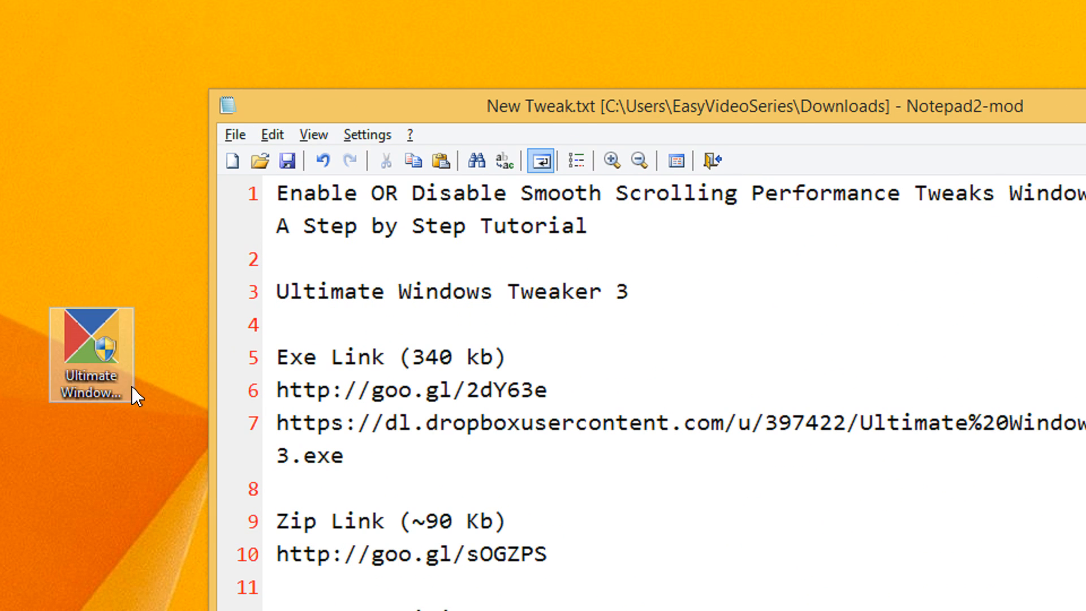
right_click(90, 353)
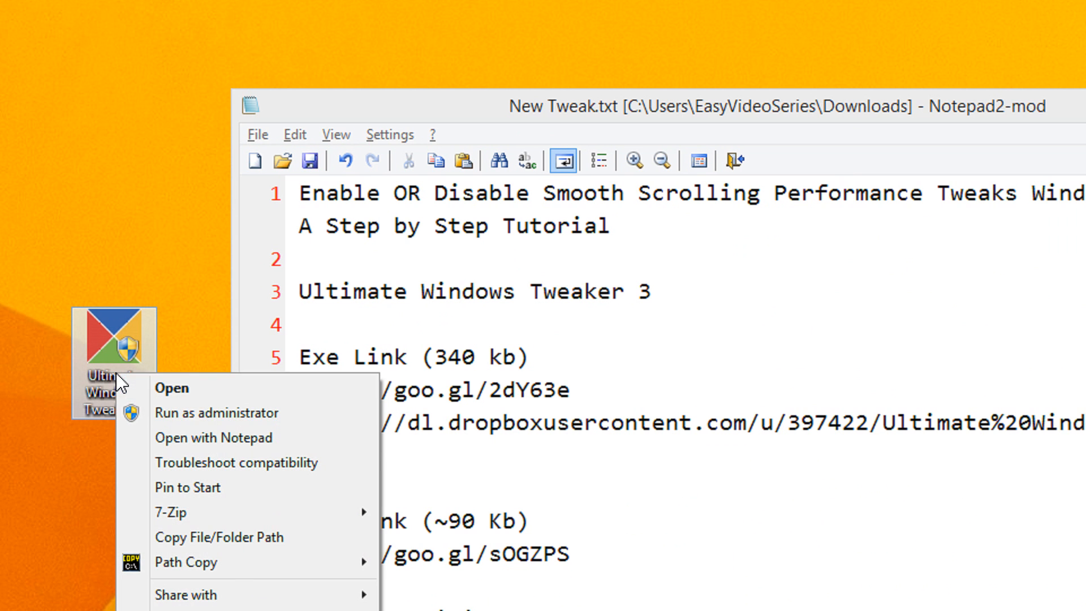
mouse_move(222, 413)
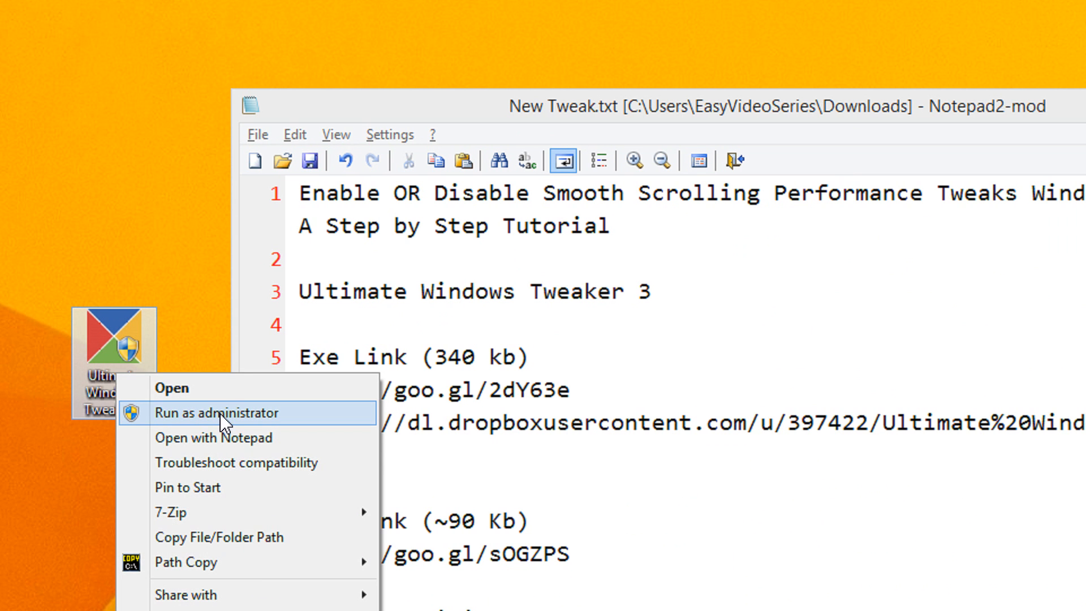
mouse_move(230, 413)
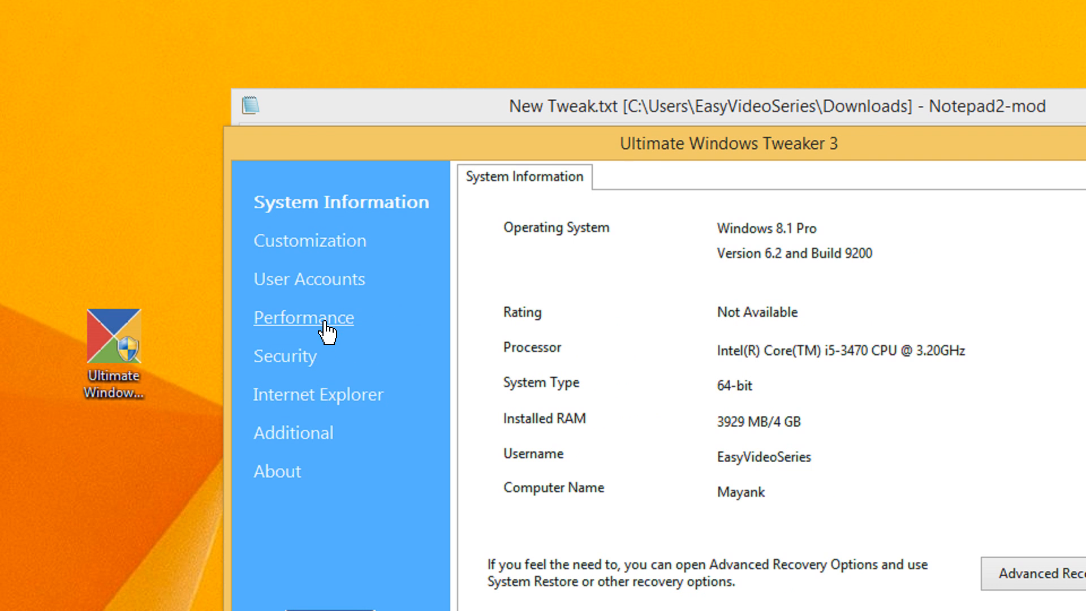
left_click(303, 317)
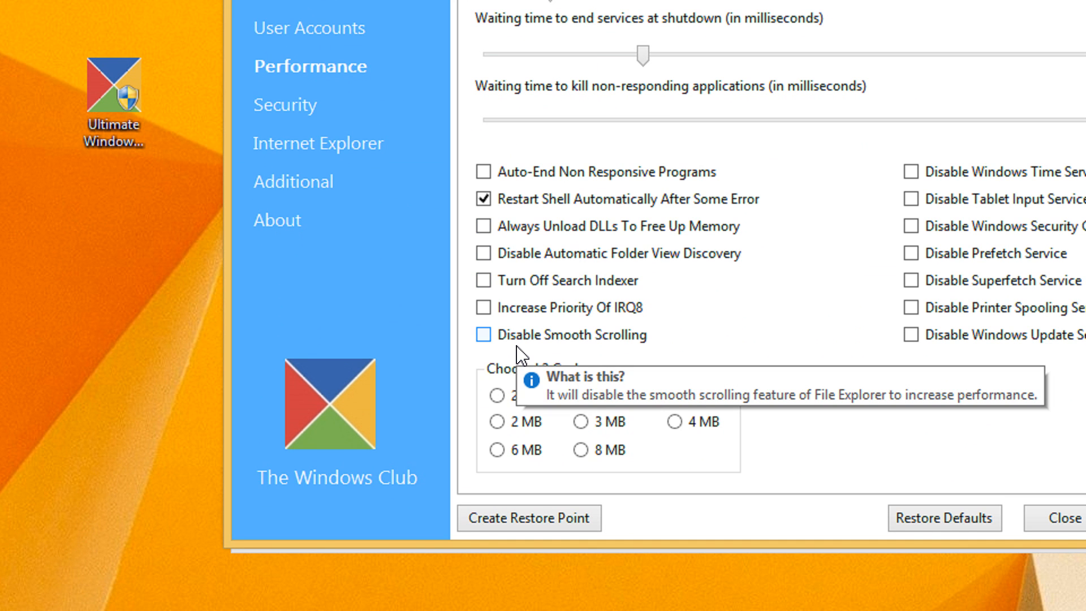
mouse_move(512, 349)
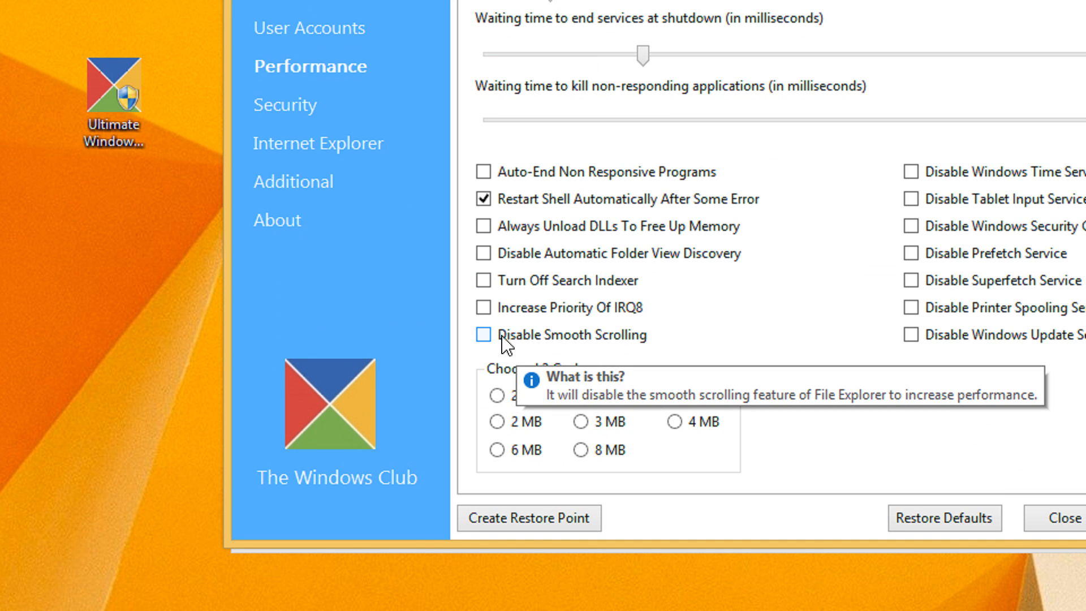
mouse_move(509, 343)
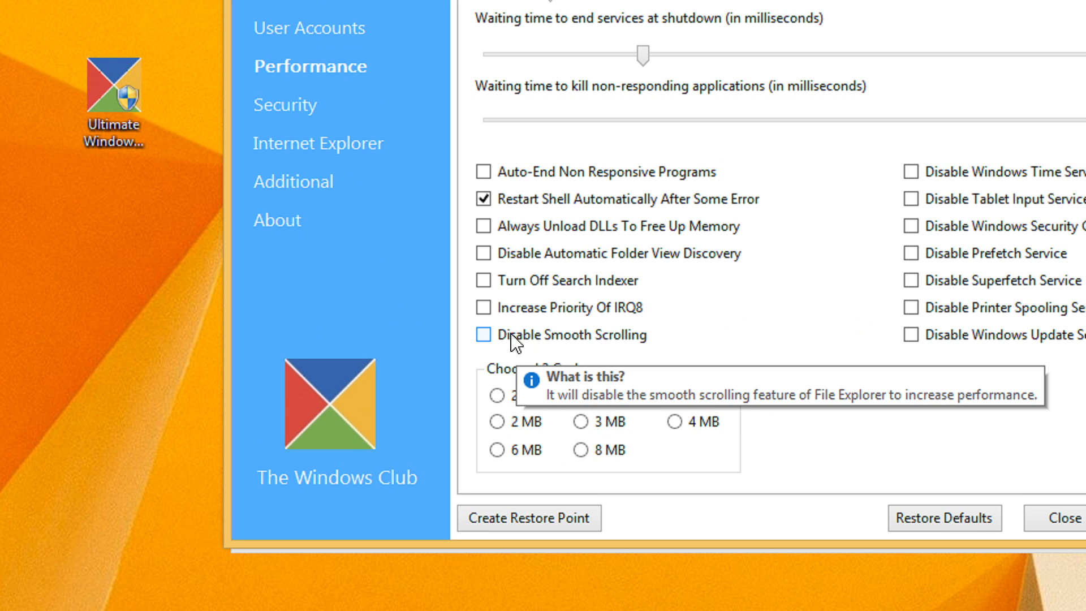
mouse_move(491, 341)
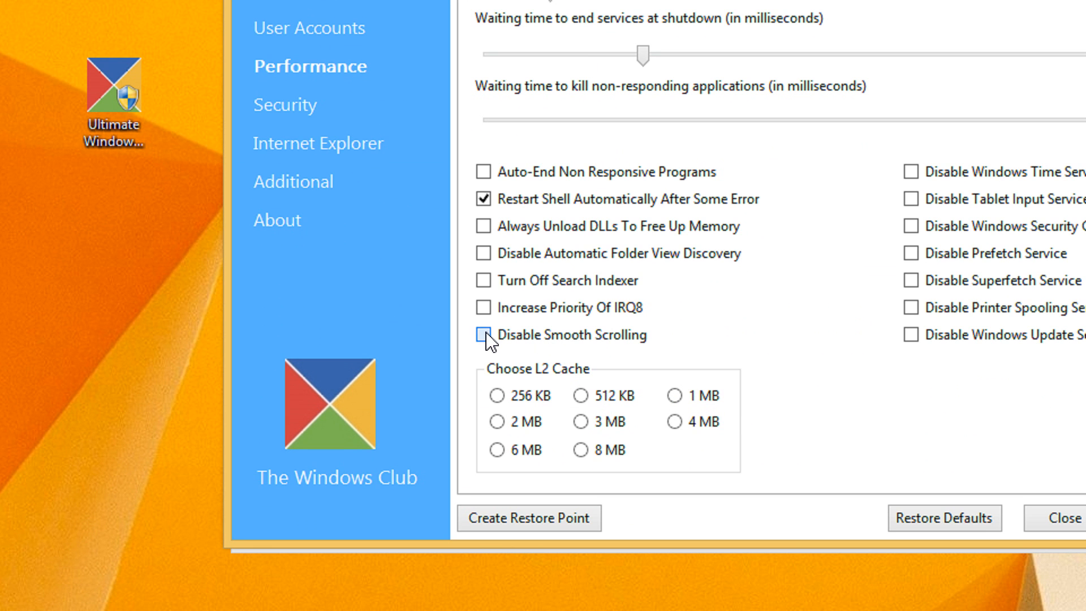
Step: Turn on Disable Smooth Scrolling on the Performance page, then clear it again
left_click(482, 334)
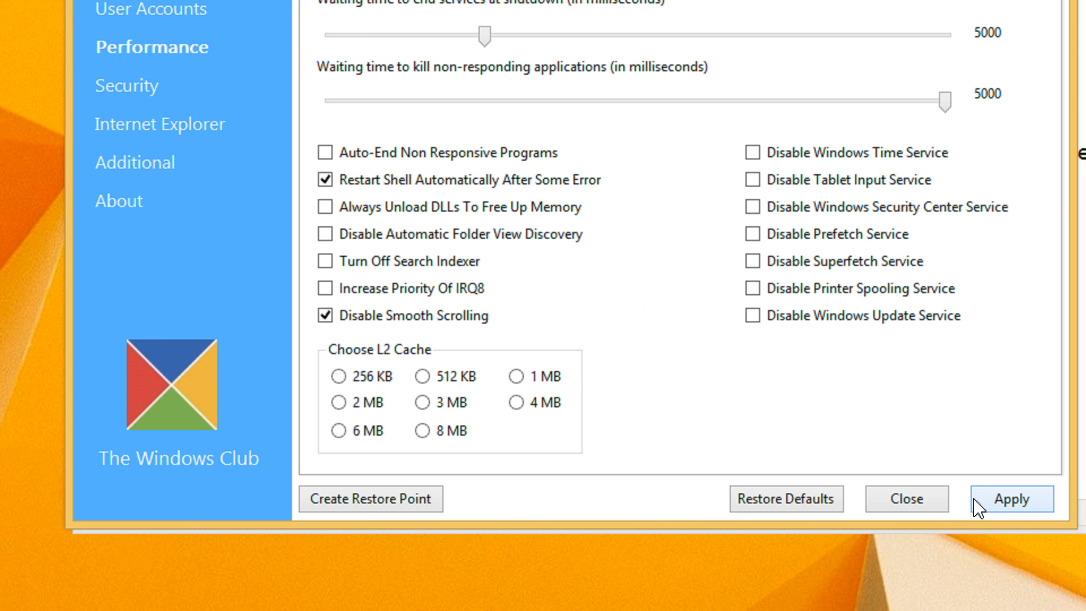
mouse_move(589, 279)
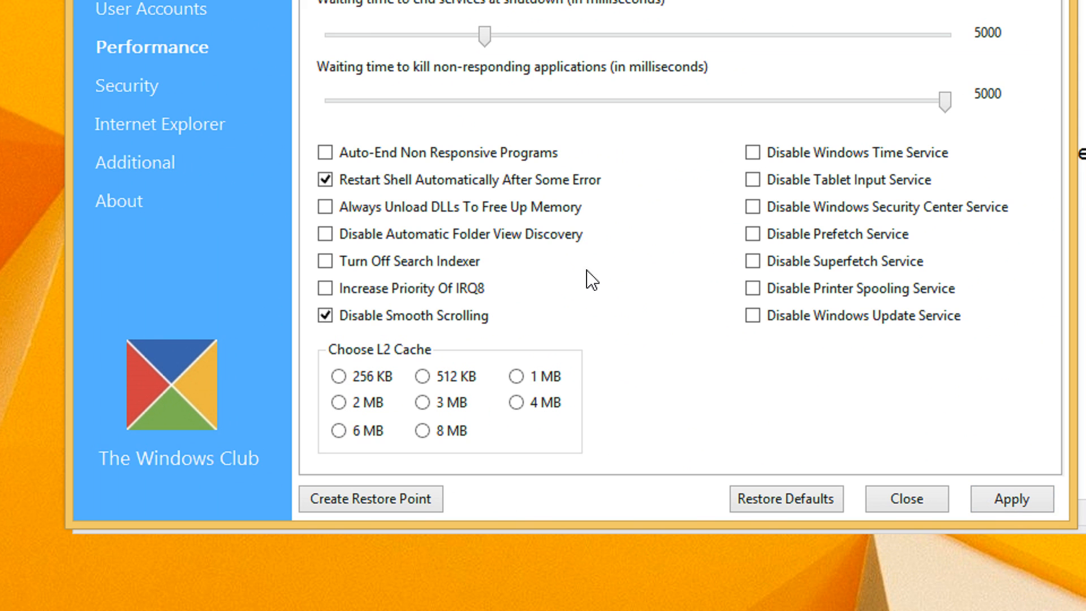
left_click(326, 316)
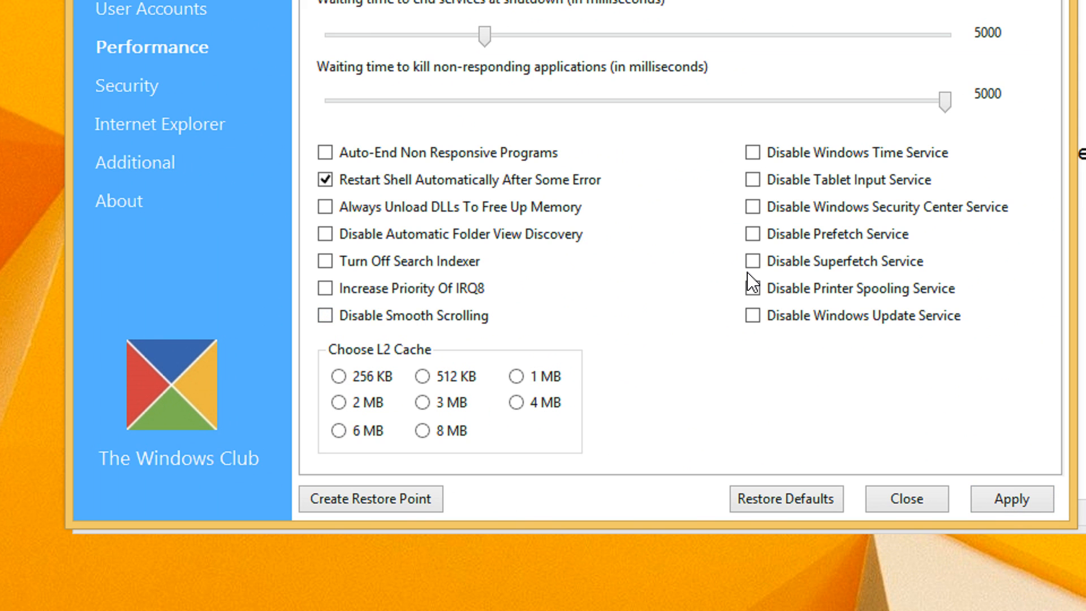